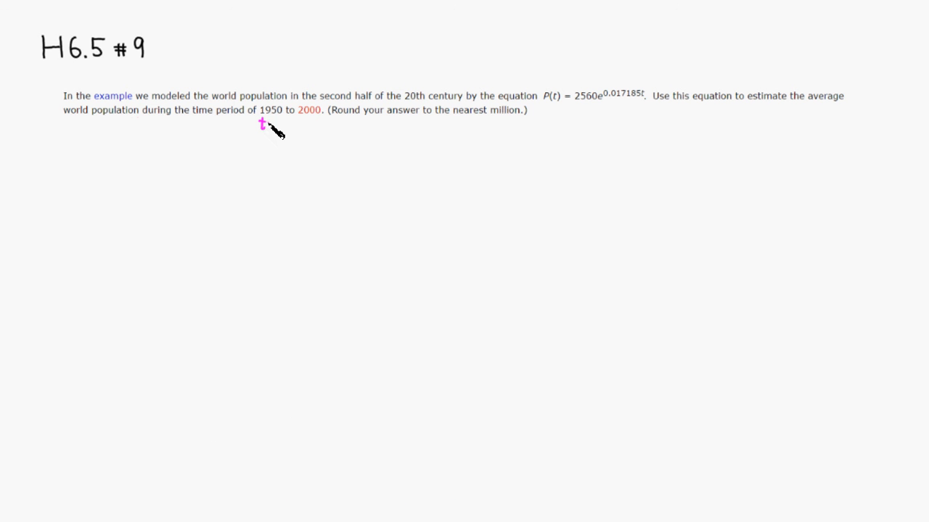
- Mark 1950 as t=0 and 2000 as t=50 in pink beneath the problem
{"action": "type", "text": "=0 t="}
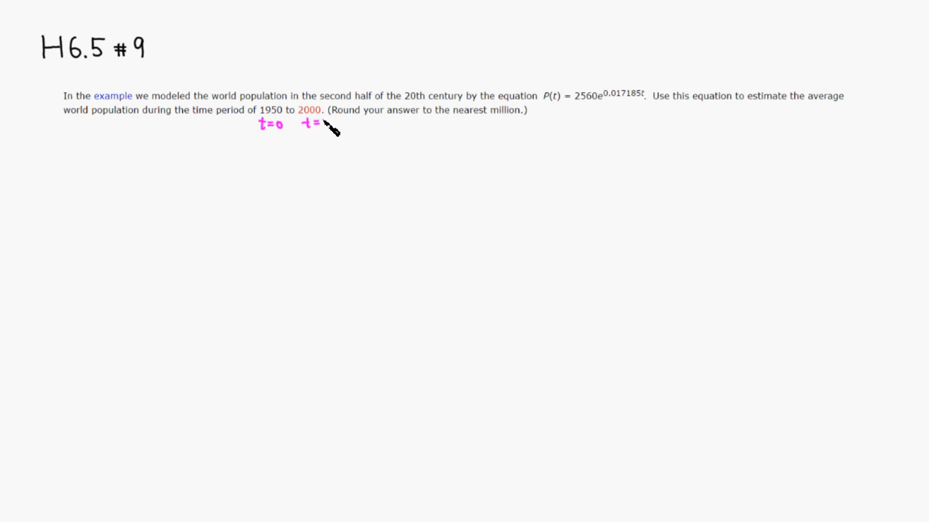
{"action": "type", "text": "50"}
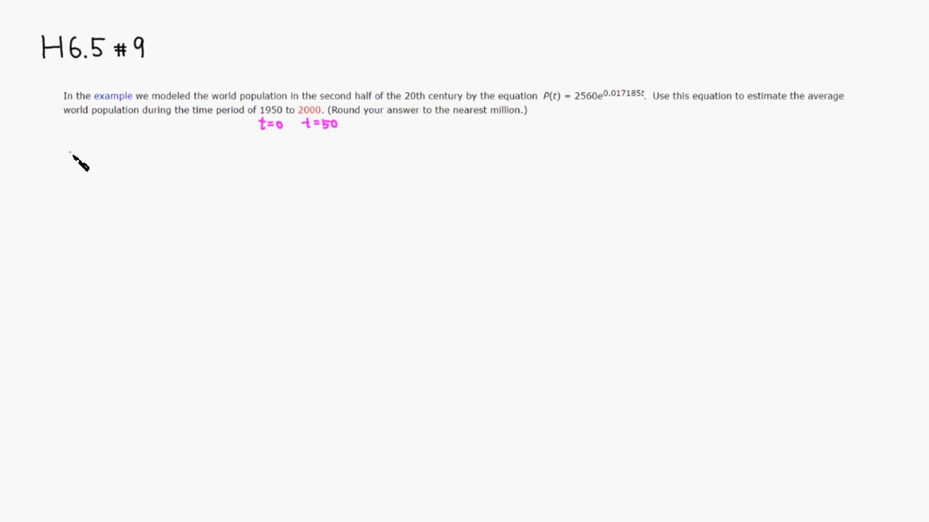
{"action": "mouse_move", "coordinate": [90, 174]}
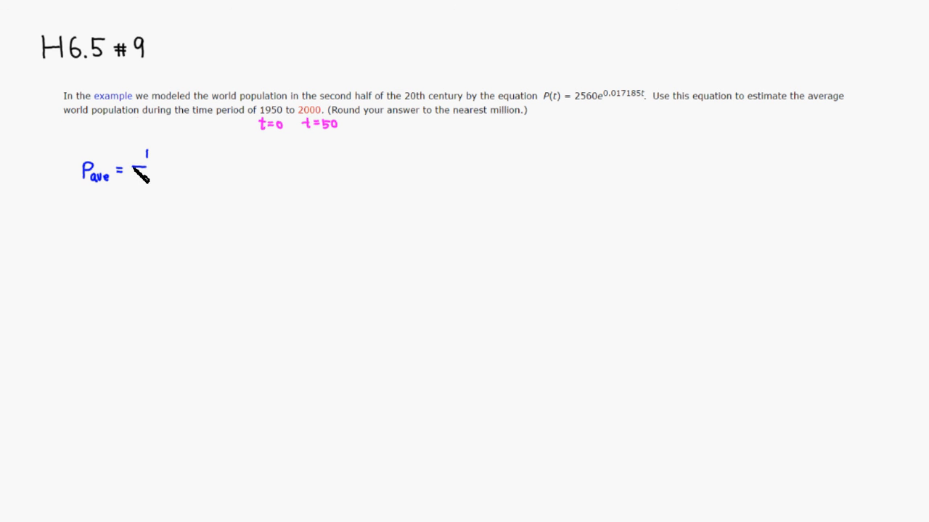
- Write P_ave = 1/50 ∫₀⁵⁰ 2560e^(0.017185t) dt in blue
{"action": "left_click_drag", "start_coordinate": [134, 165], "coordinate": [162, 165]}
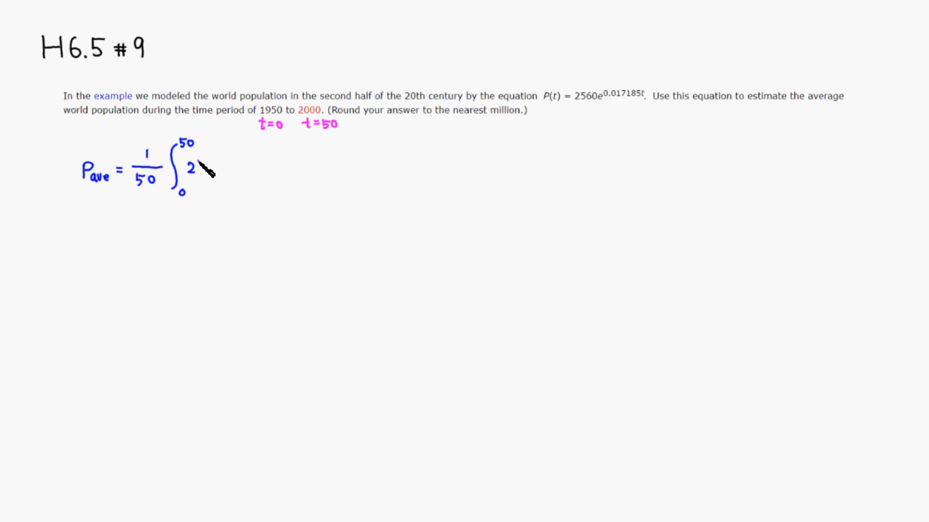
{"action": "type", "text": "5"}
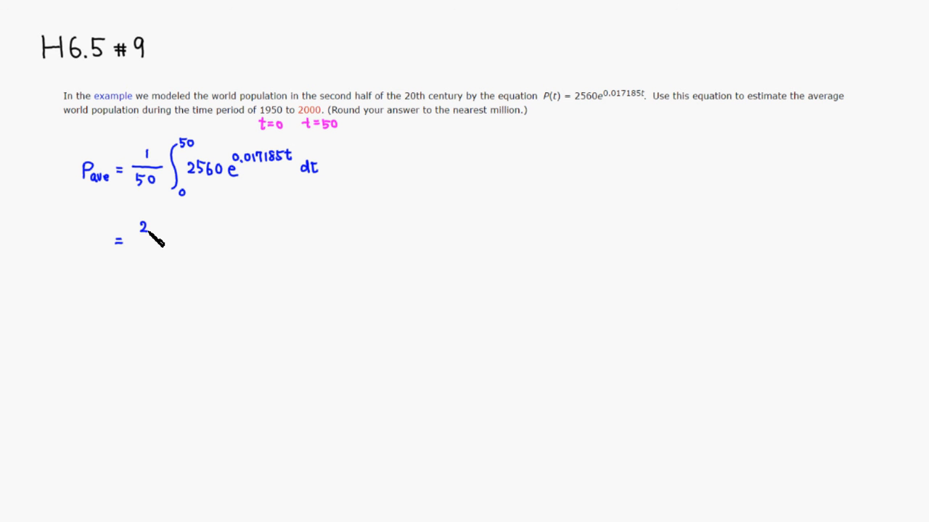
- Write = 2560/50 and the opening bracket for the antiderivative
{"action": "type", "text": "560"}
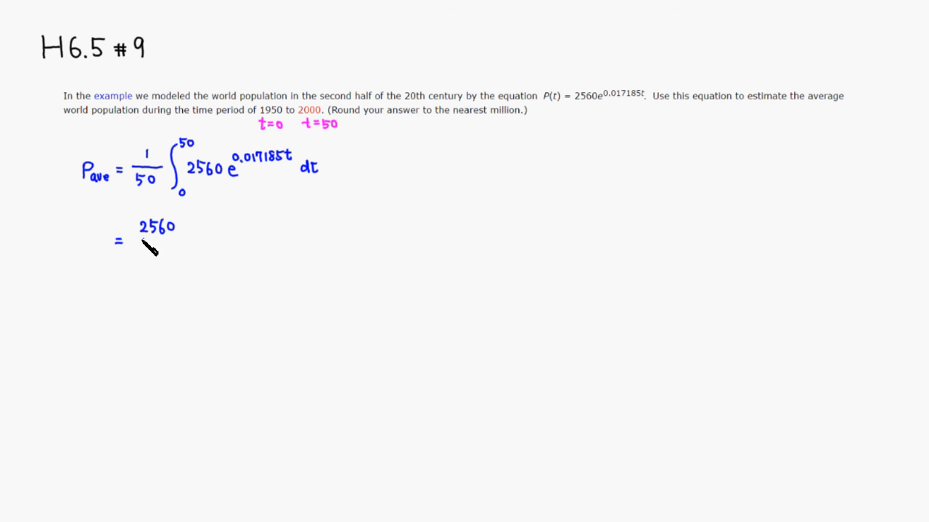
{"action": "left_click_drag", "start_coordinate": [139, 241], "coordinate": [175, 241]}
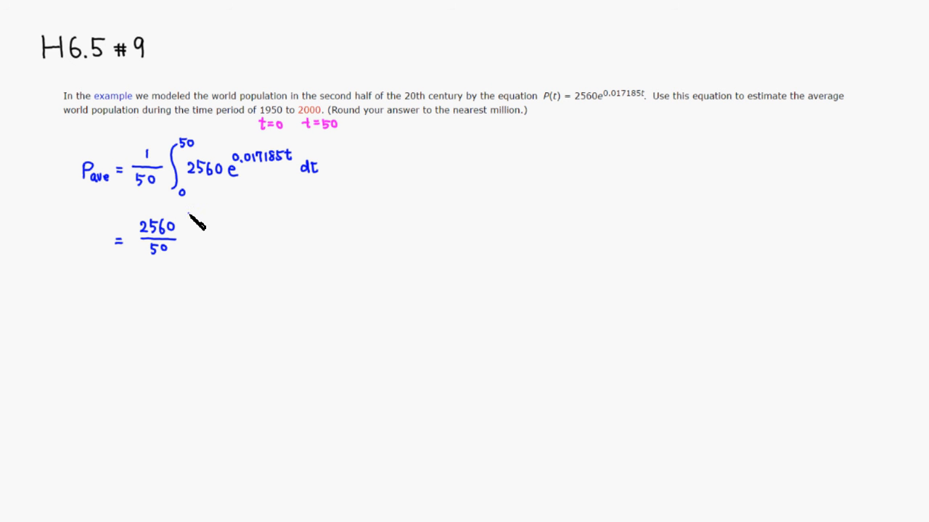
{"action": "left_click_drag", "start_coordinate": [192, 218], "coordinate": [190, 260]}
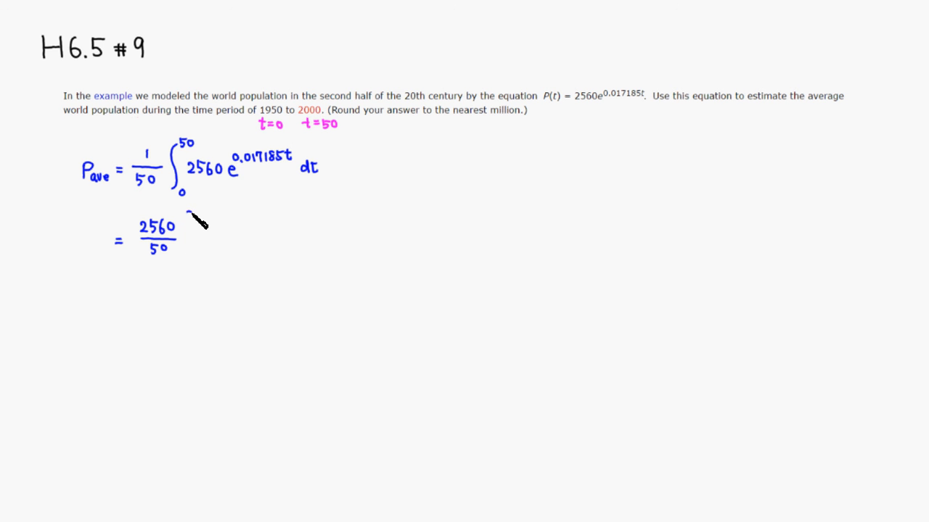
{"action": "left_click_drag", "start_coordinate": [191, 211], "coordinate": [191, 254]}
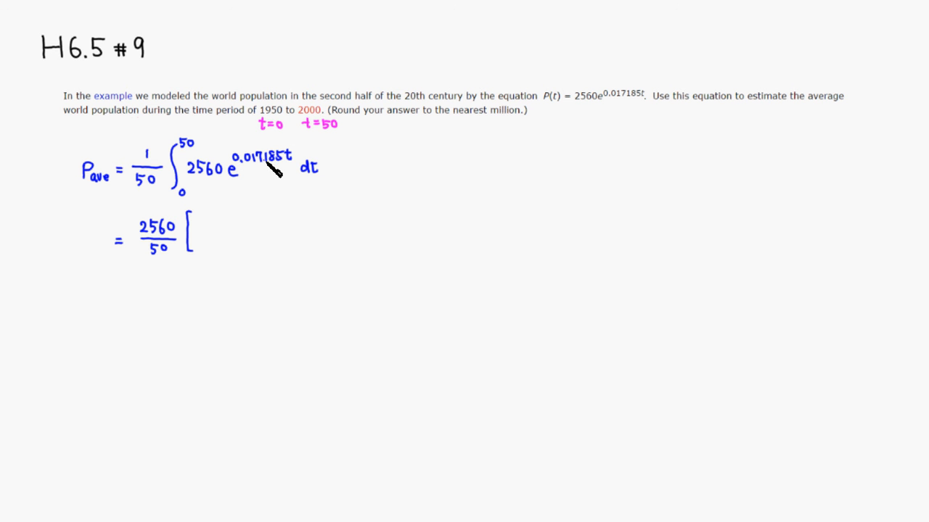
{"action": "mouse_move", "coordinate": [218, 223]}
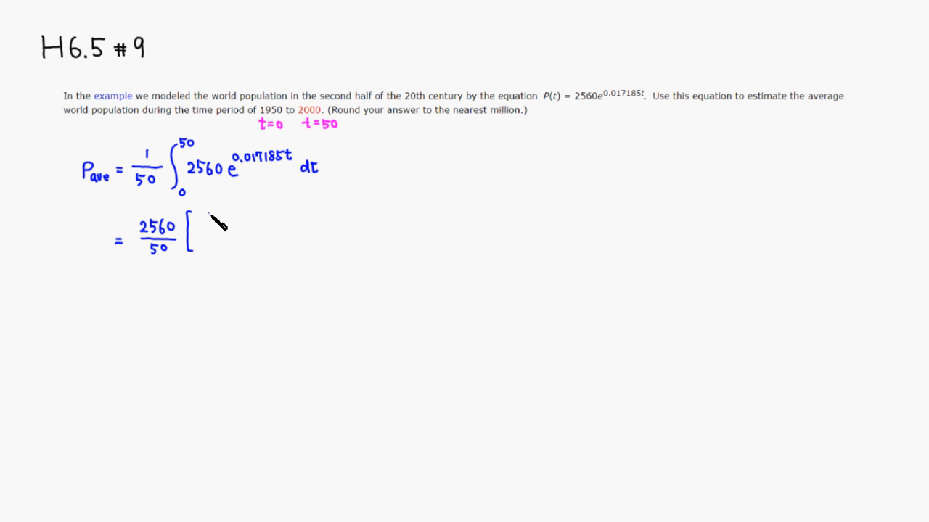
- Write e^(0.017185t)/0.017185 inside the bracket with evaluation limits 0 and 50
{"action": "type", "text": "e"}
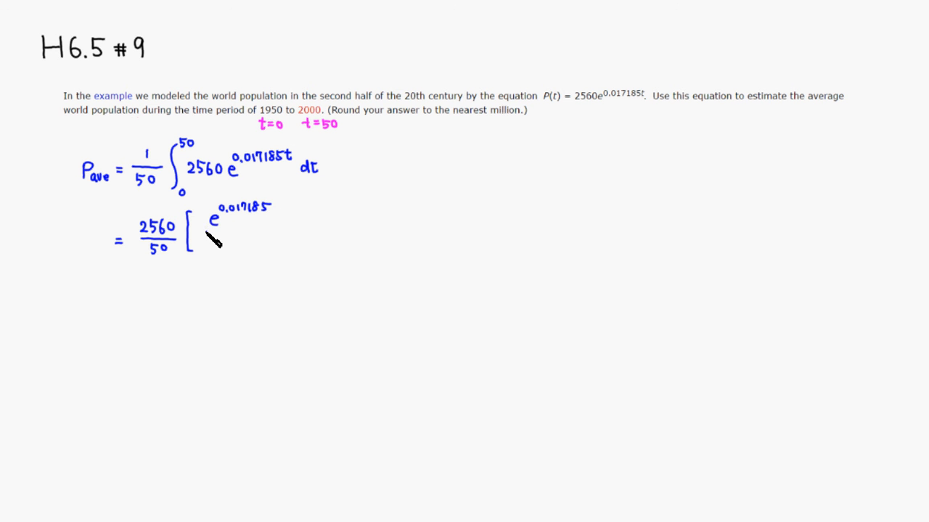
{"action": "left_click_drag", "start_coordinate": [210, 232], "coordinate": [288, 231]}
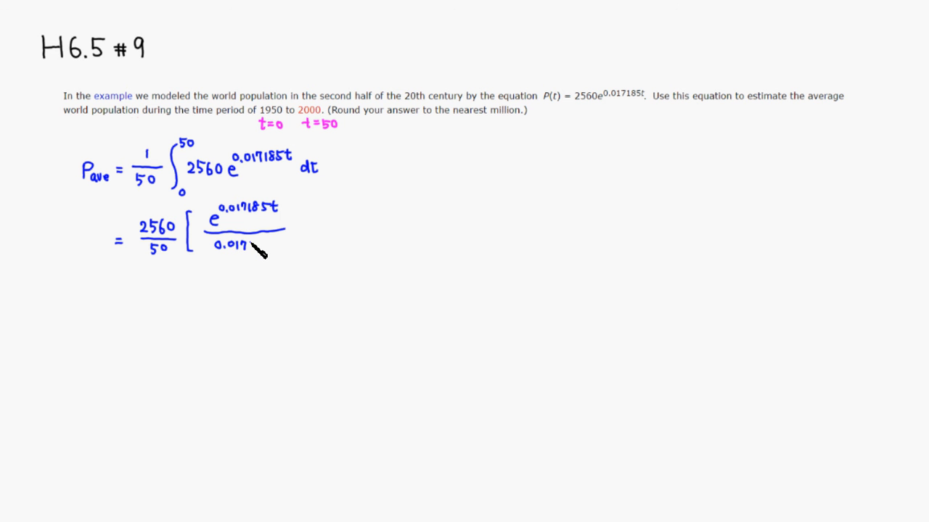
{"action": "type", "text": "185"}
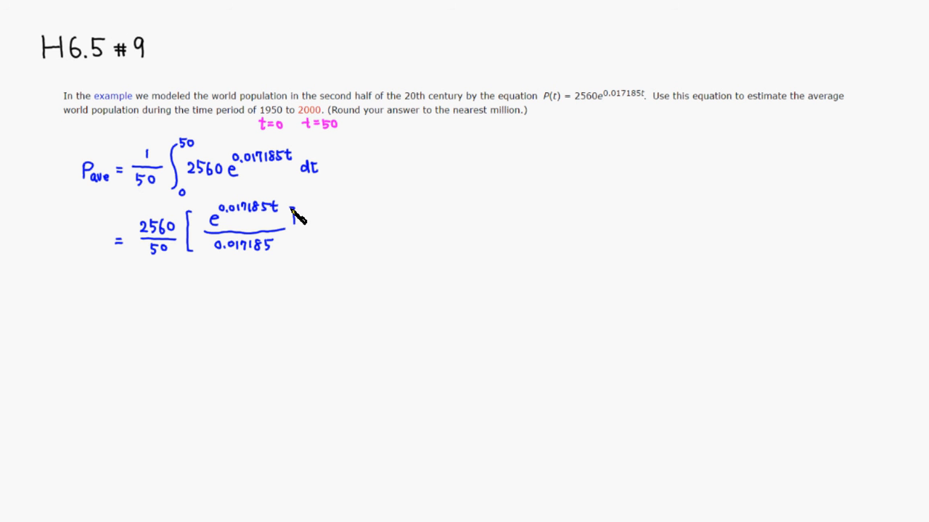
{"action": "left_click_drag", "start_coordinate": [293, 209], "coordinate": [293, 250]}
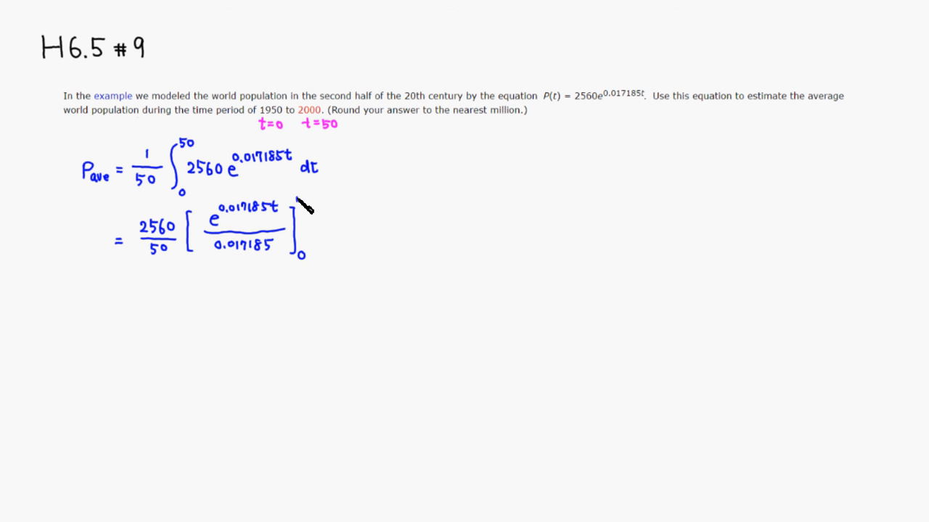
{"action": "type", "text": "50"}
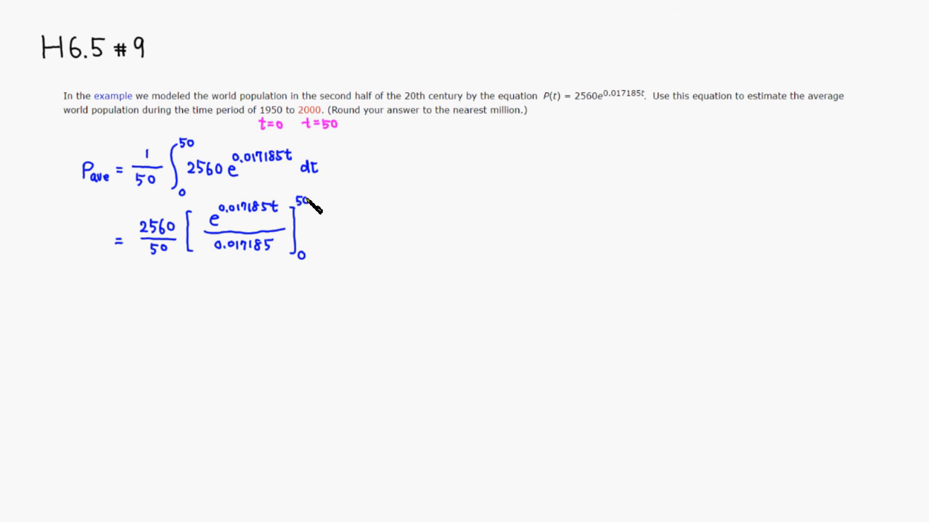
{"action": "mouse_move", "coordinate": [313, 191]}
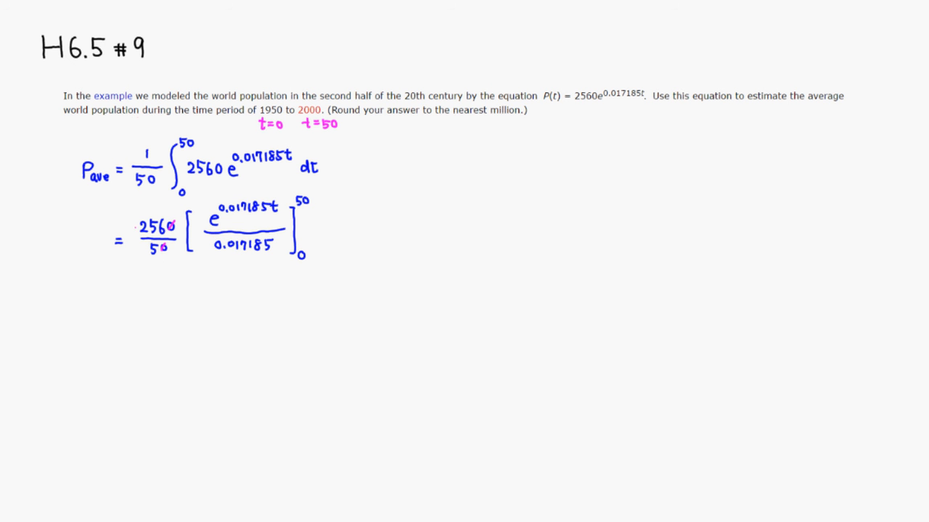
{"action": "mouse_move", "coordinate": [128, 292]}
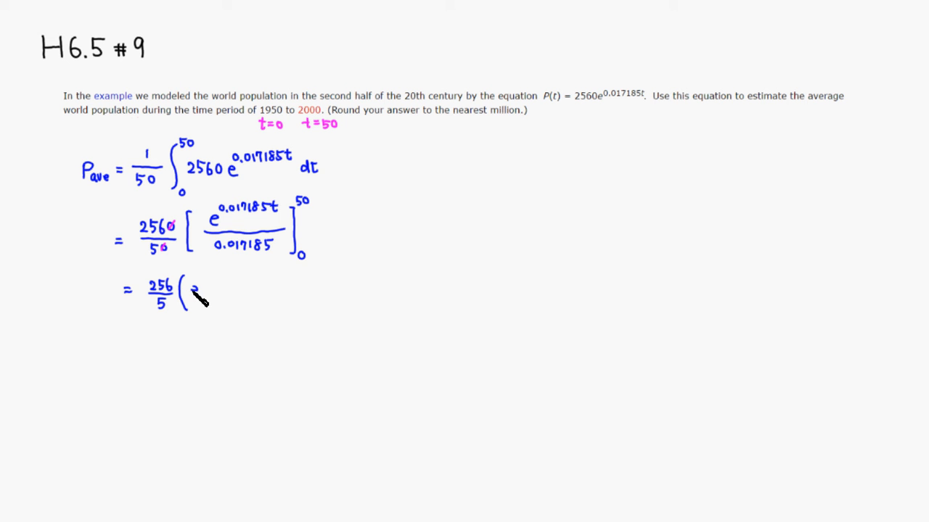
- Write = 256/5·((e^(0.017185(50)) − 1)/0.017185) after cancelling the zeros
{"action": "type", "text": "e^0"}
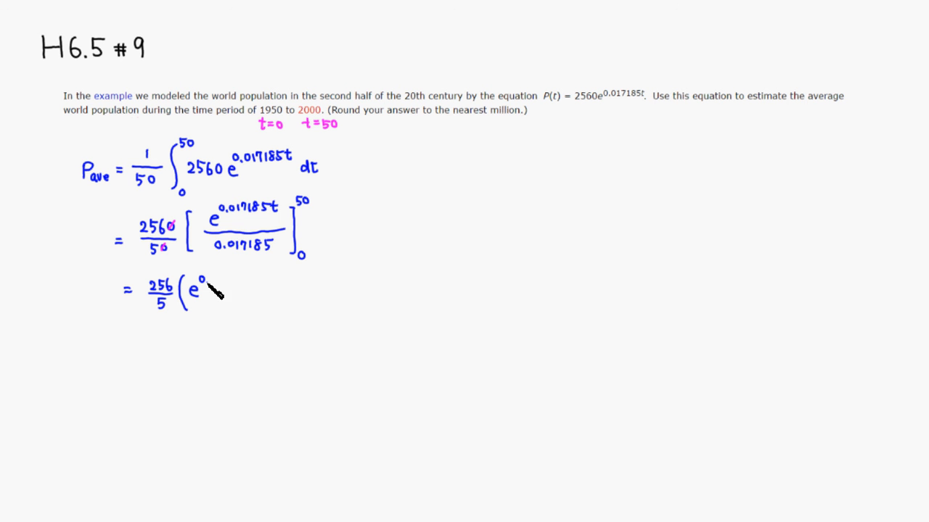
{"action": "type", "text": "0.017185(50"}
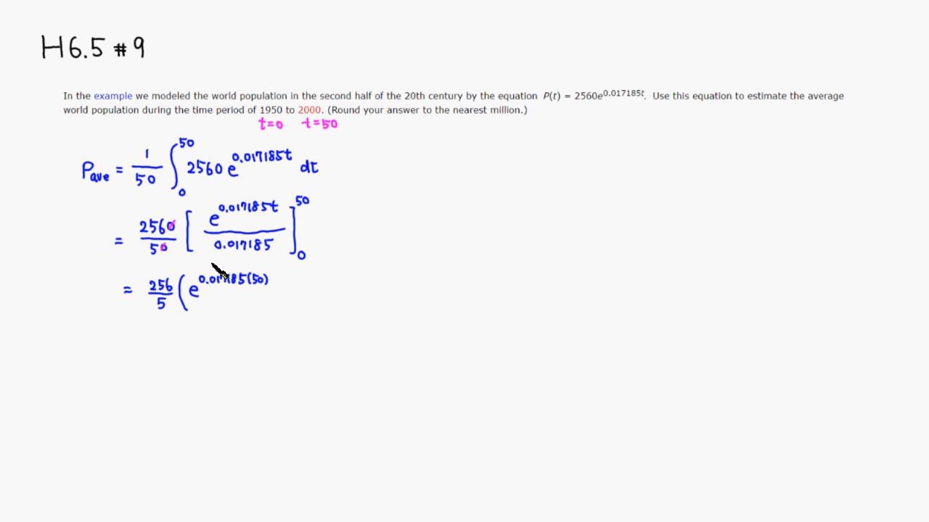
{"action": "mouse_move", "coordinate": [158, 313]}
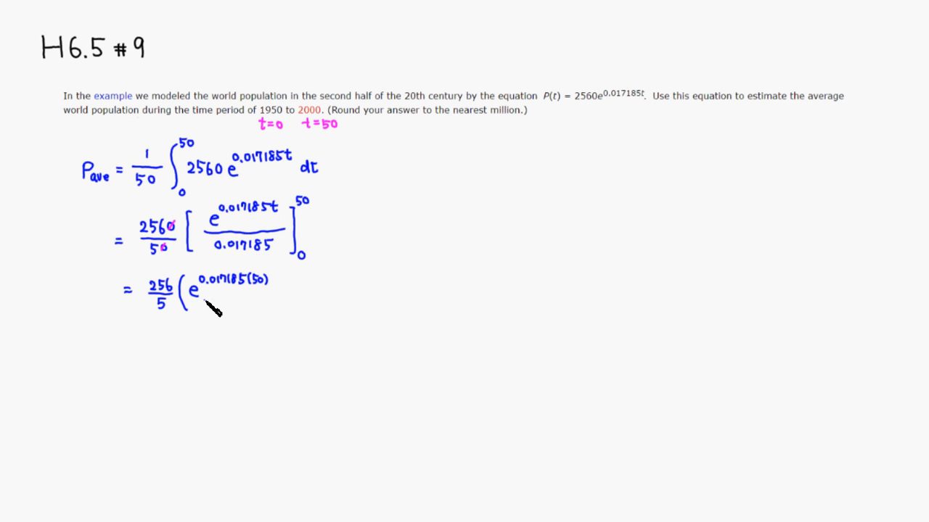
{"action": "left_click_drag", "start_coordinate": [195, 301], "coordinate": [245, 301]}
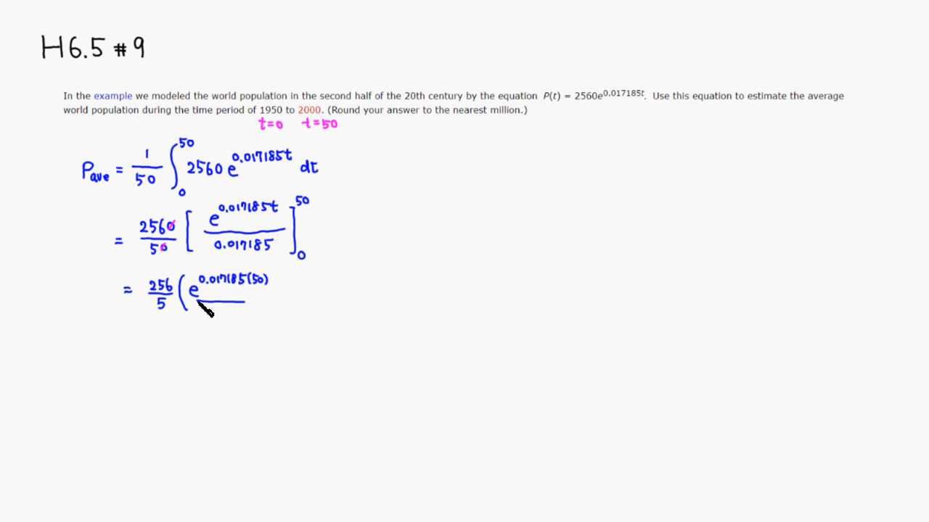
{"action": "left_click_drag", "start_coordinate": [196, 303], "coordinate": [356, 300]}
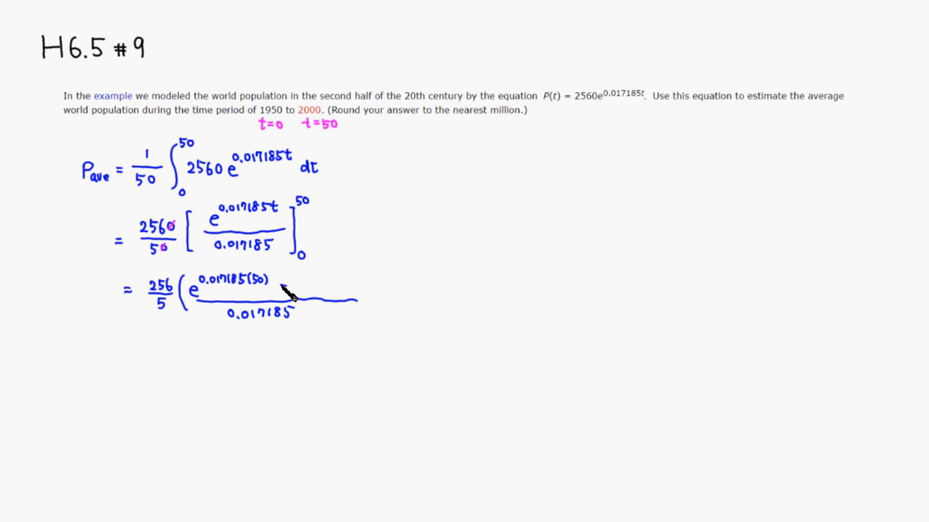
{"action": "type", "text": "- 1"}
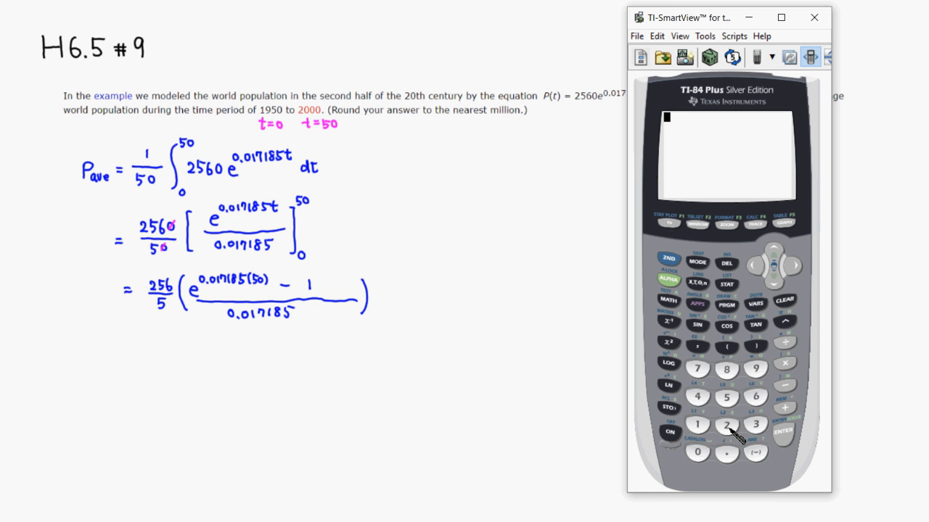
- Key in 256/5*(e^(0.017185*50)−1)/0.017185 on the TI-84 home screen
{"action": "left_click", "coordinate": [726, 398]}
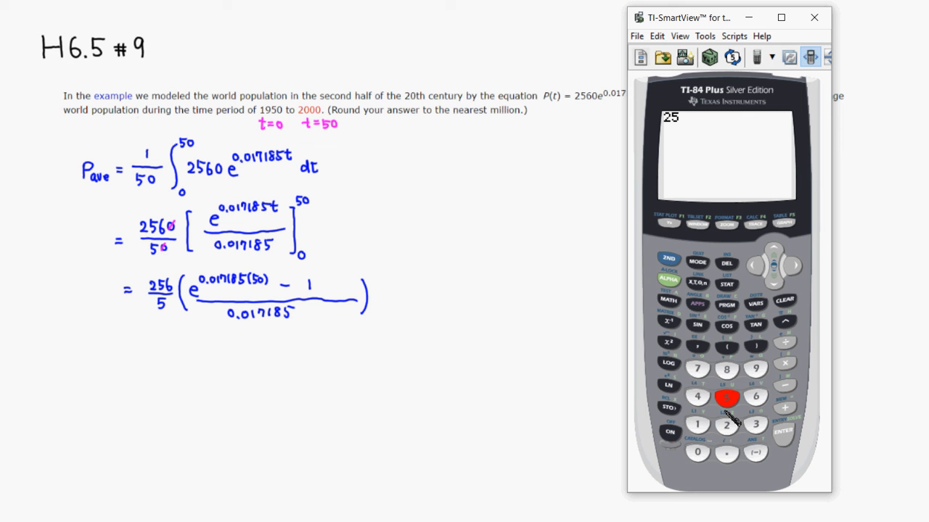
{"action": "left_click", "coordinate": [754, 396]}
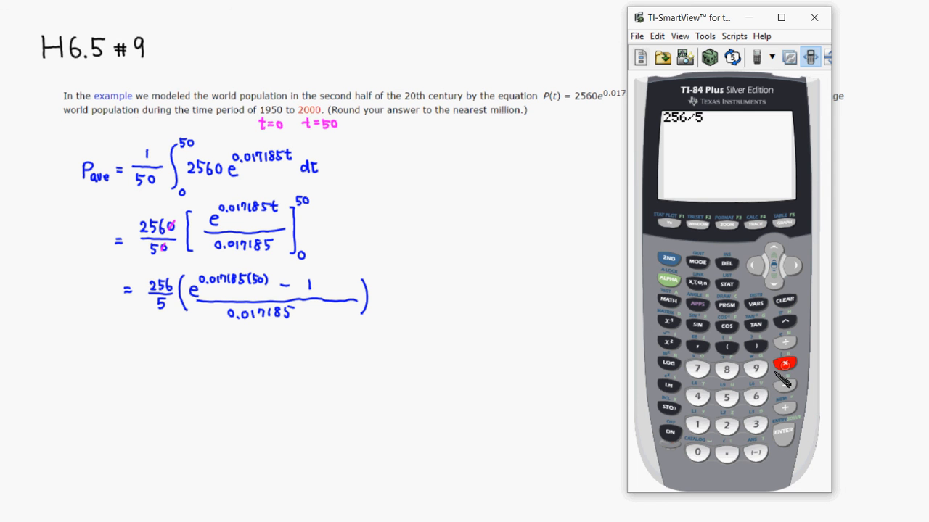
{"action": "left_click", "coordinate": [726, 347]}
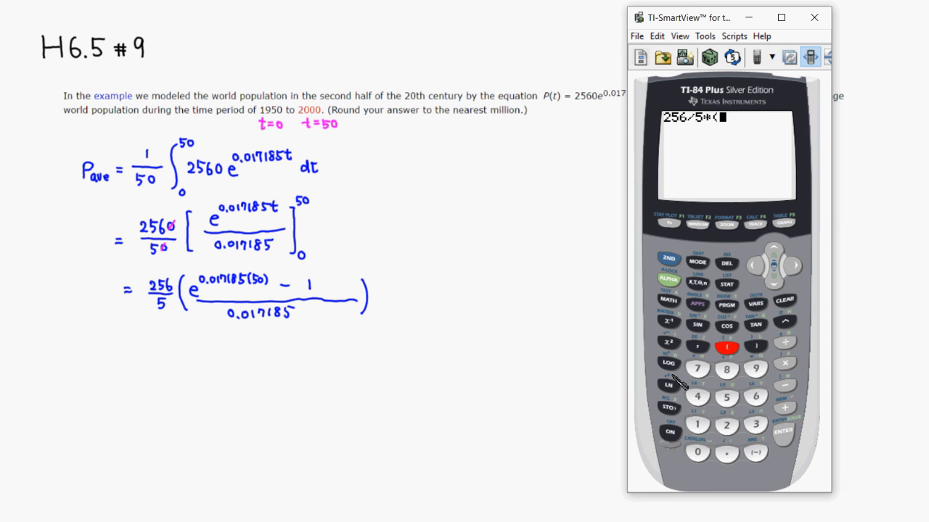
{"action": "mouse_move", "coordinate": [757, 356]}
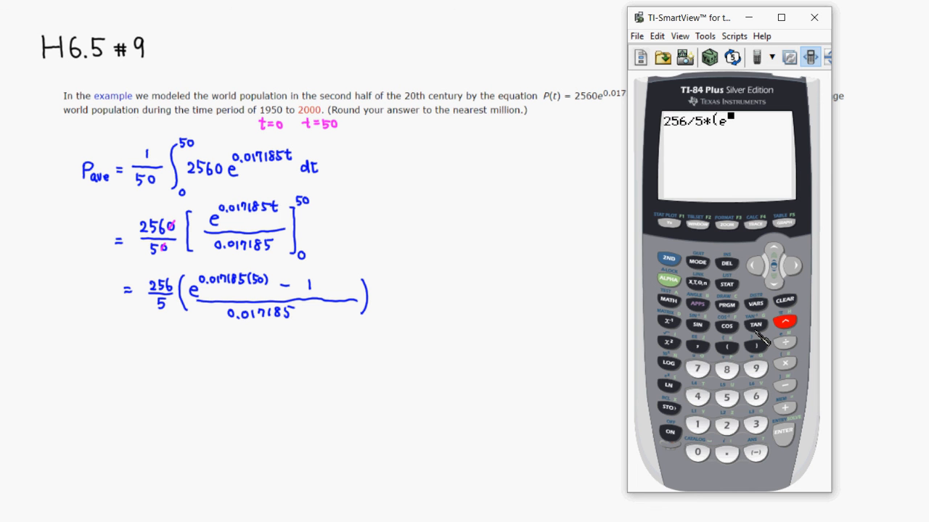
{"action": "mouse_move", "coordinate": [704, 462]}
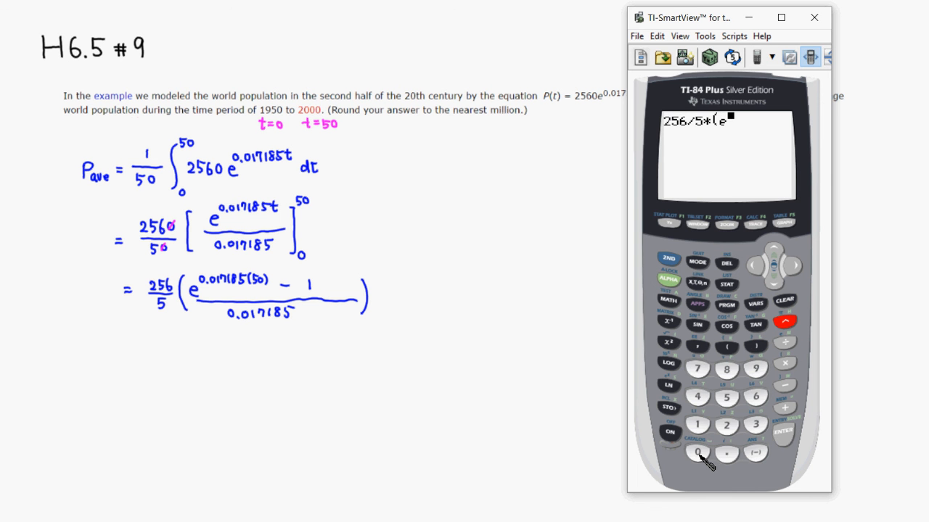
{"action": "left_click", "coordinate": [725, 453]}
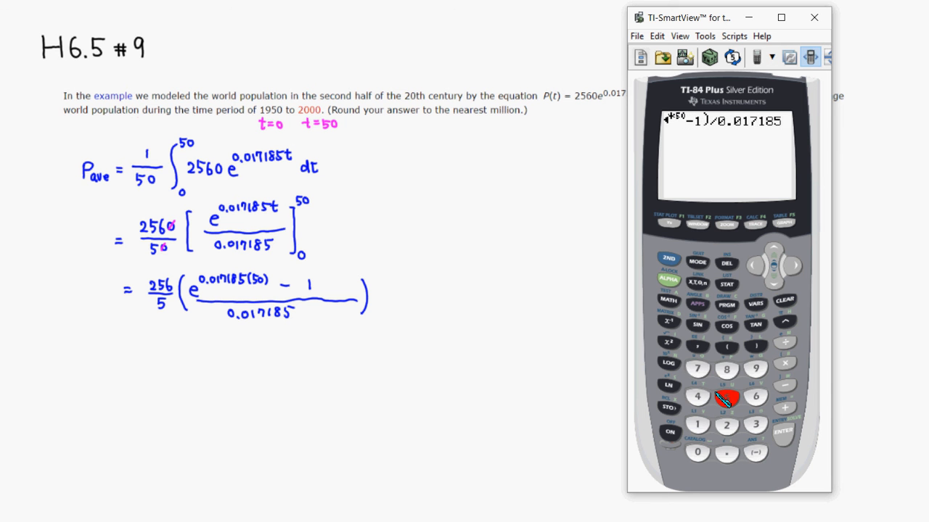
{"action": "left_click", "coordinate": [782, 432]}
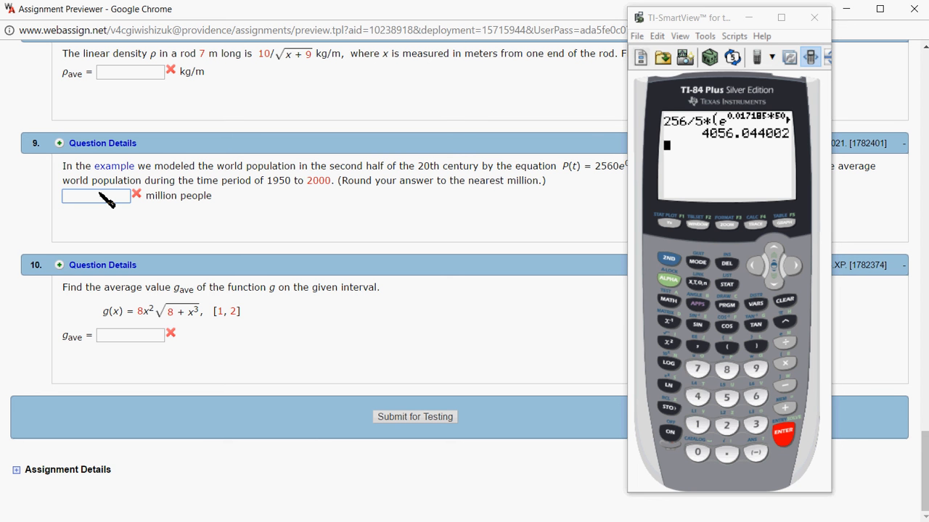
- Start entering the rounded result 4056 into question 9's answer box
{"action": "type", "text": "405"}
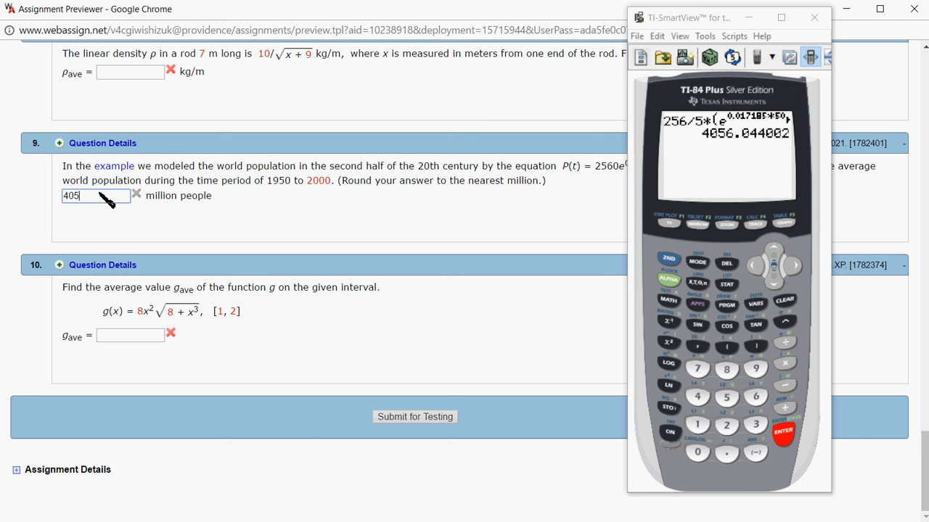